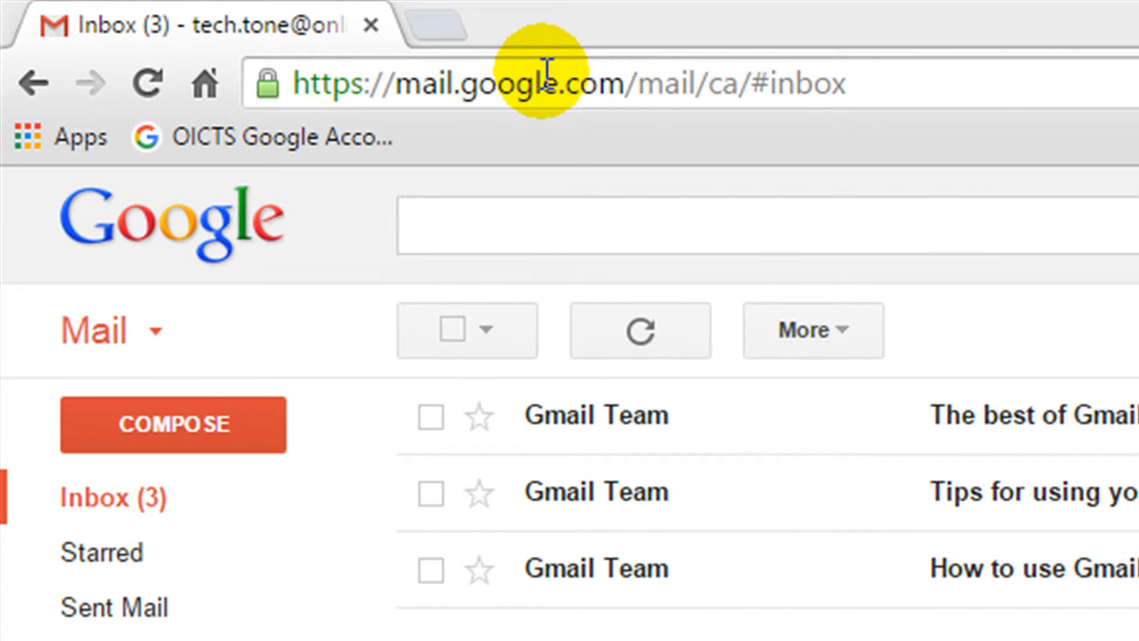
mouse_move(479, 370)
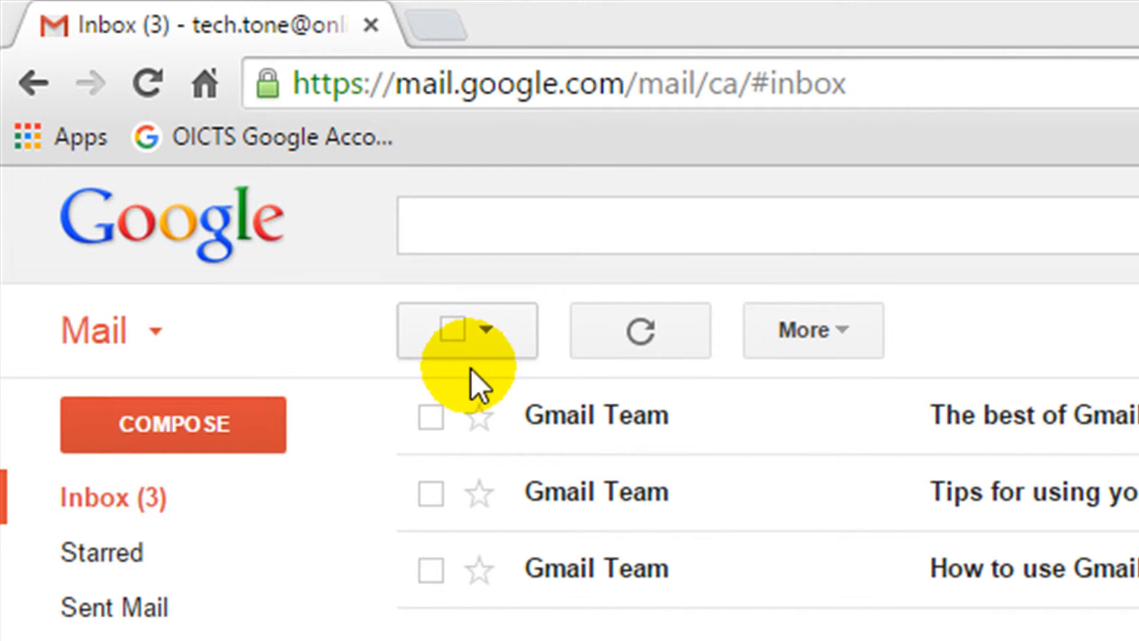
mouse_move(396, 465)
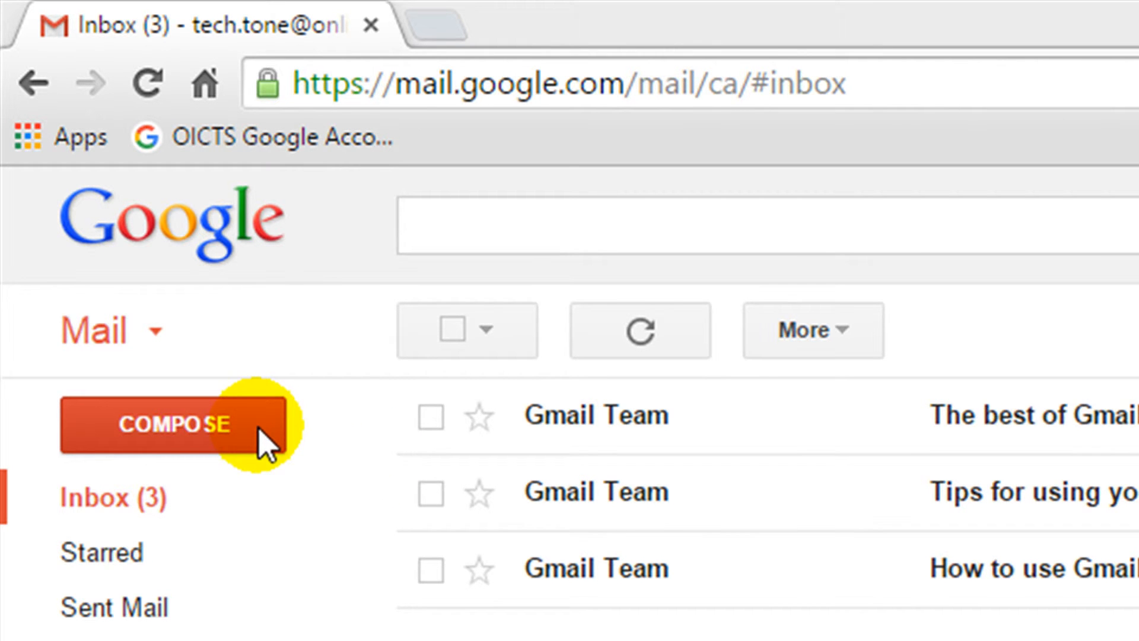
Start a new email to the suggested 'te' contact with subject 'Homework' and a body about the attached spelling sheet
left_click(172, 425)
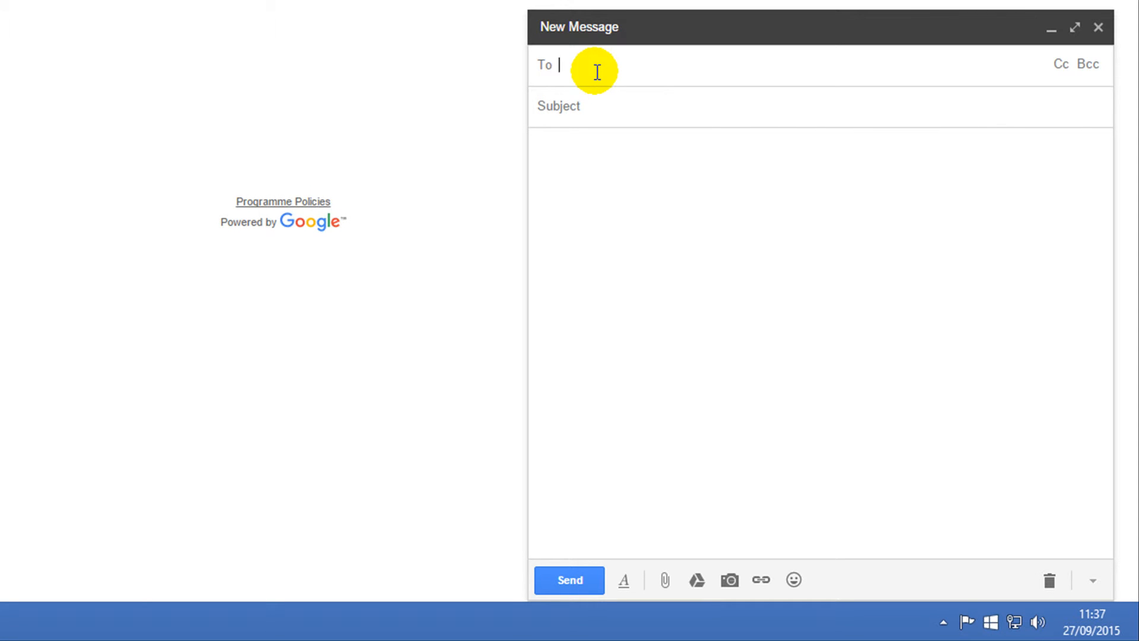
type("tech")
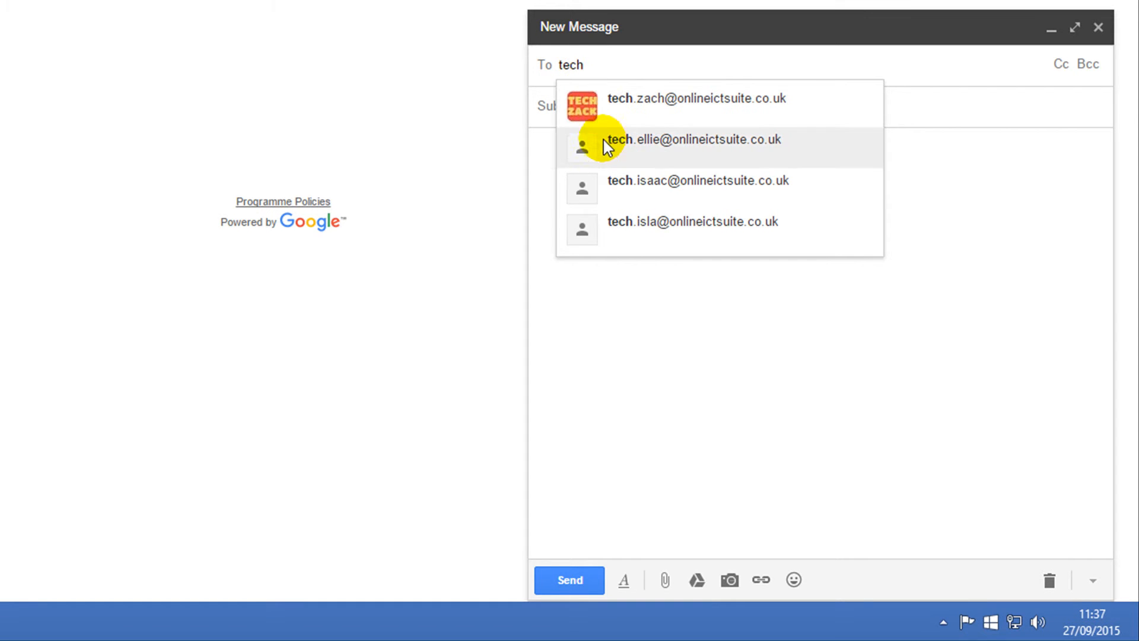
mouse_move(615, 192)
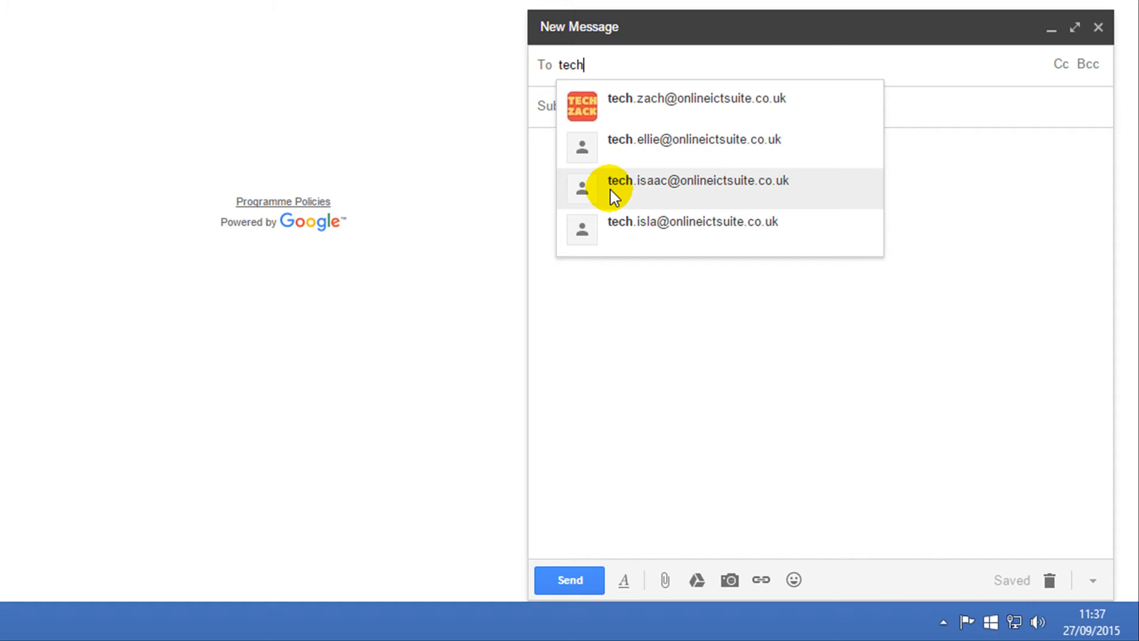
left_click(698, 181)
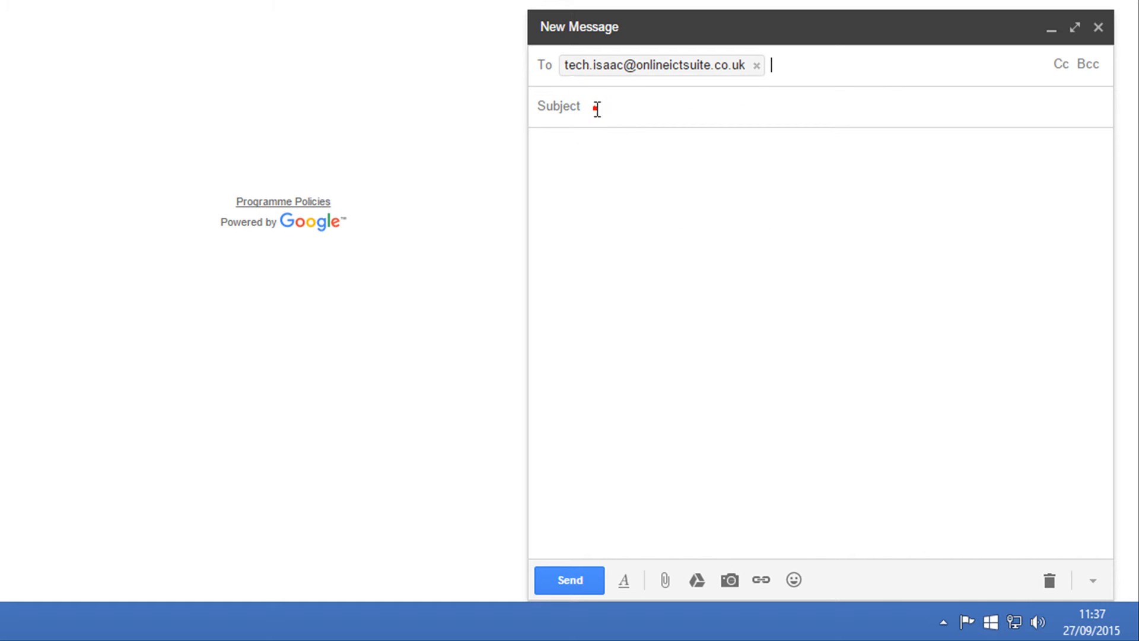
left_click(588, 106)
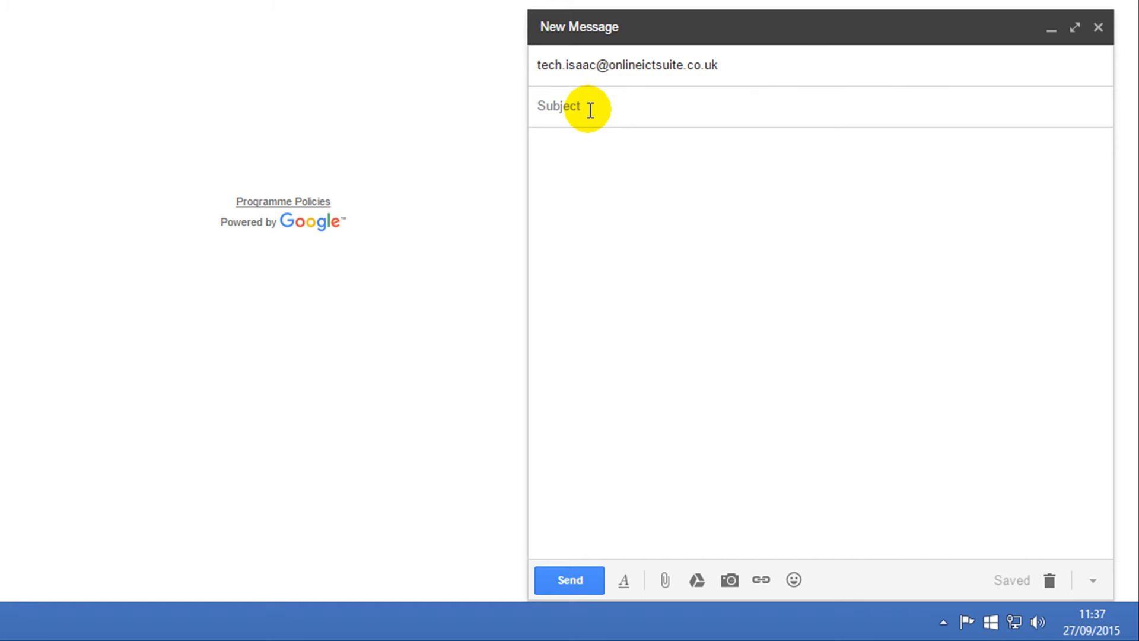
type("Homework")
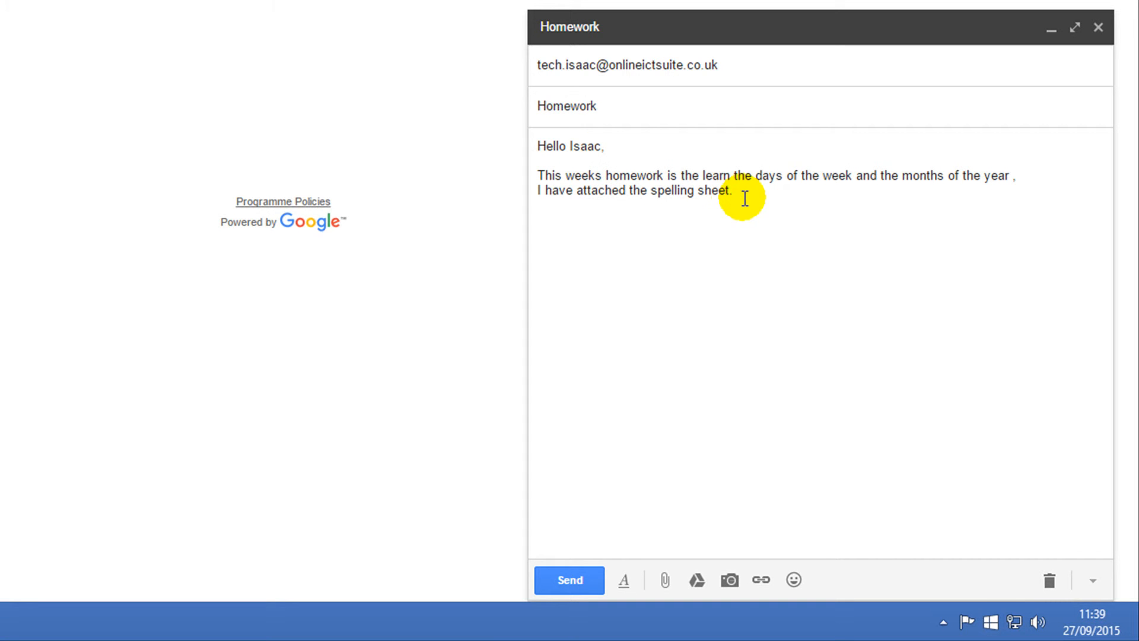
mouse_move(701, 261)
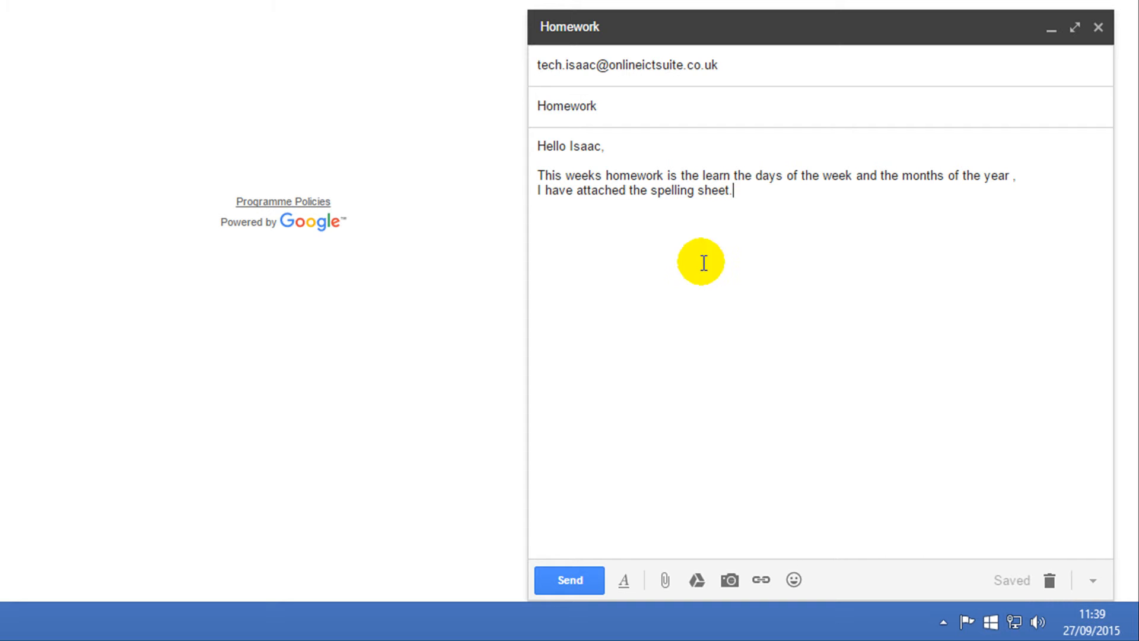
mouse_move(661, 402)
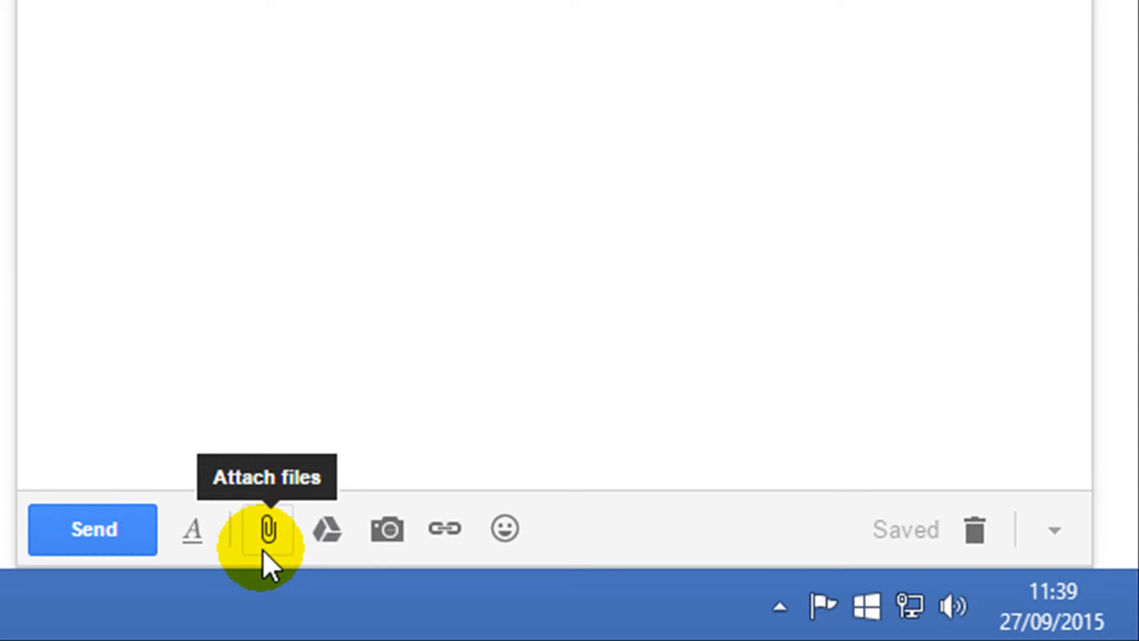
Attach Spelling homework.docx from Documents > Homework to the draft
left_click(270, 529)
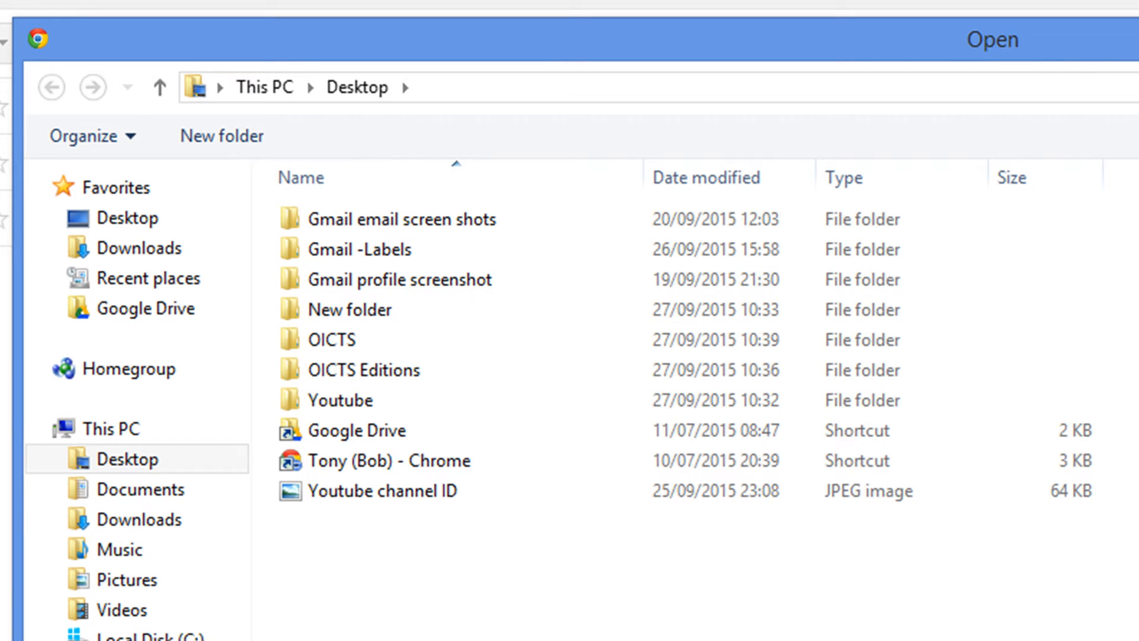
mouse_move(374, 563)
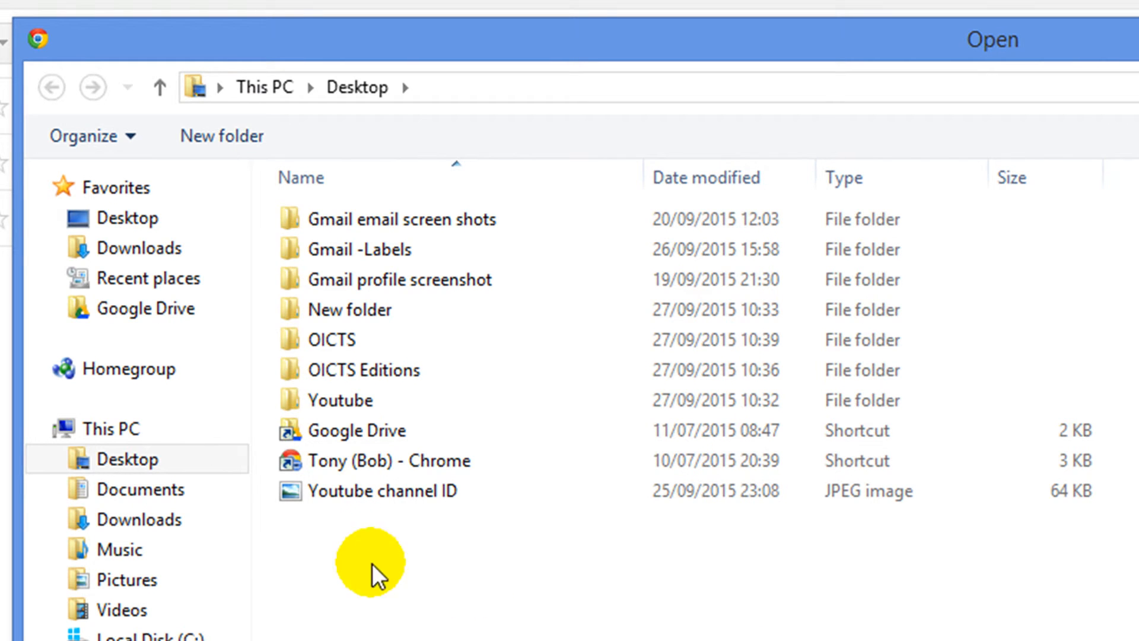
left_click(140, 489)
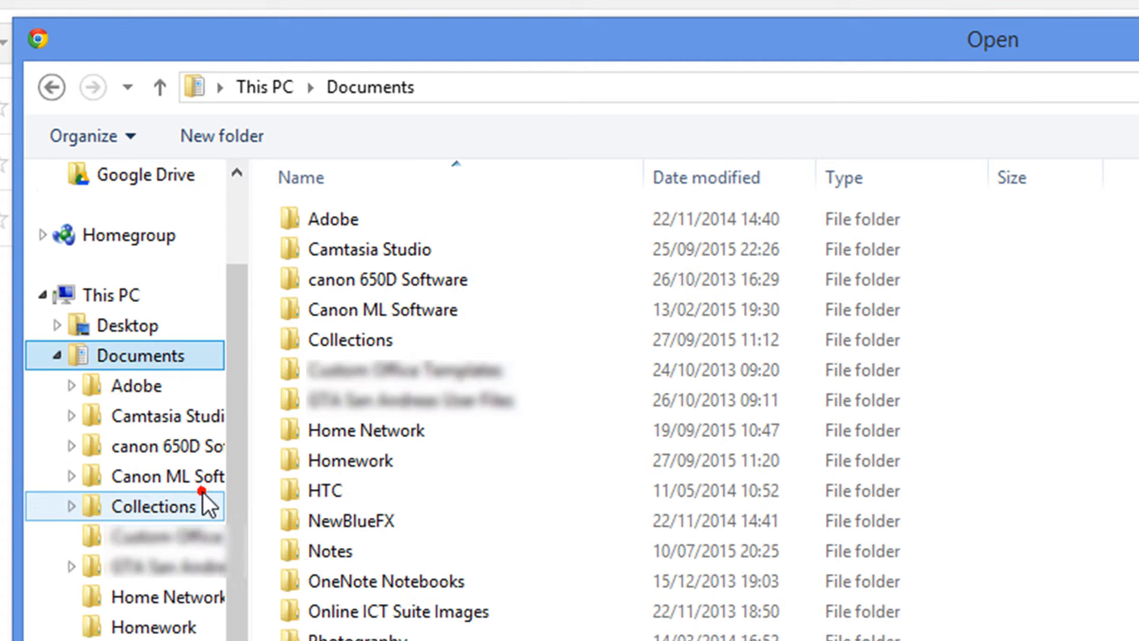
double_click(350, 460)
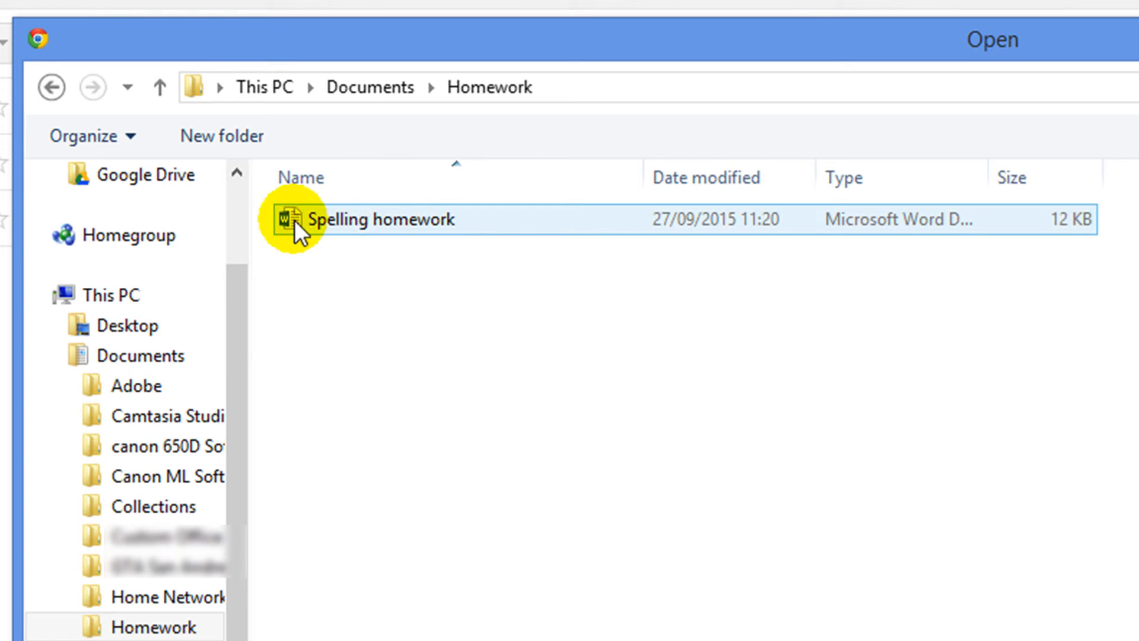
mouse_move(376, 228)
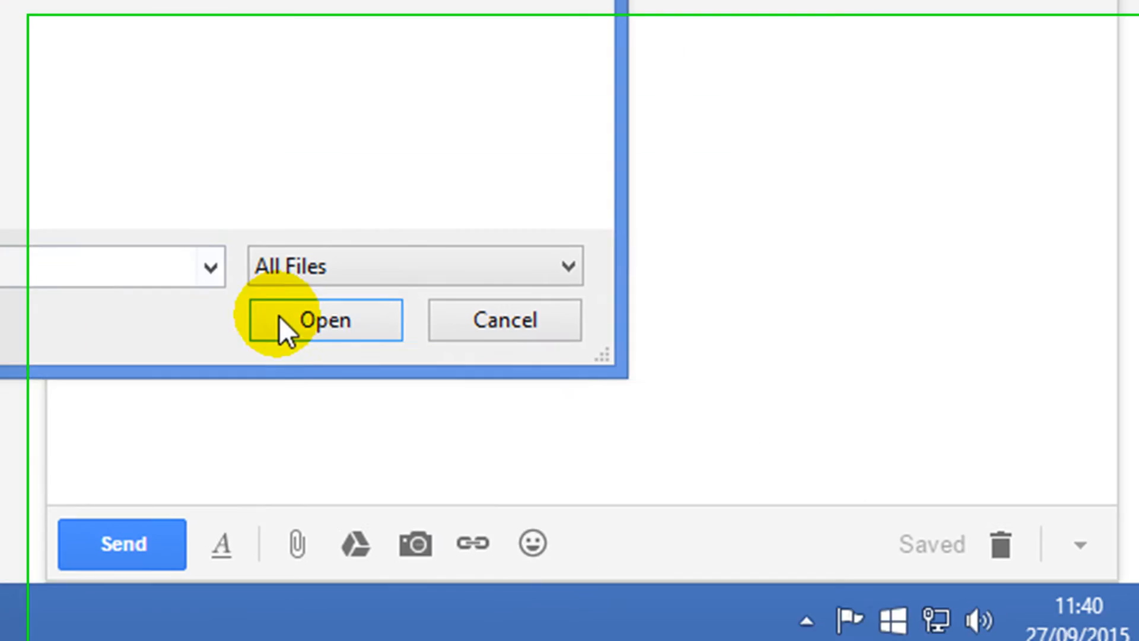
left_click(326, 320)
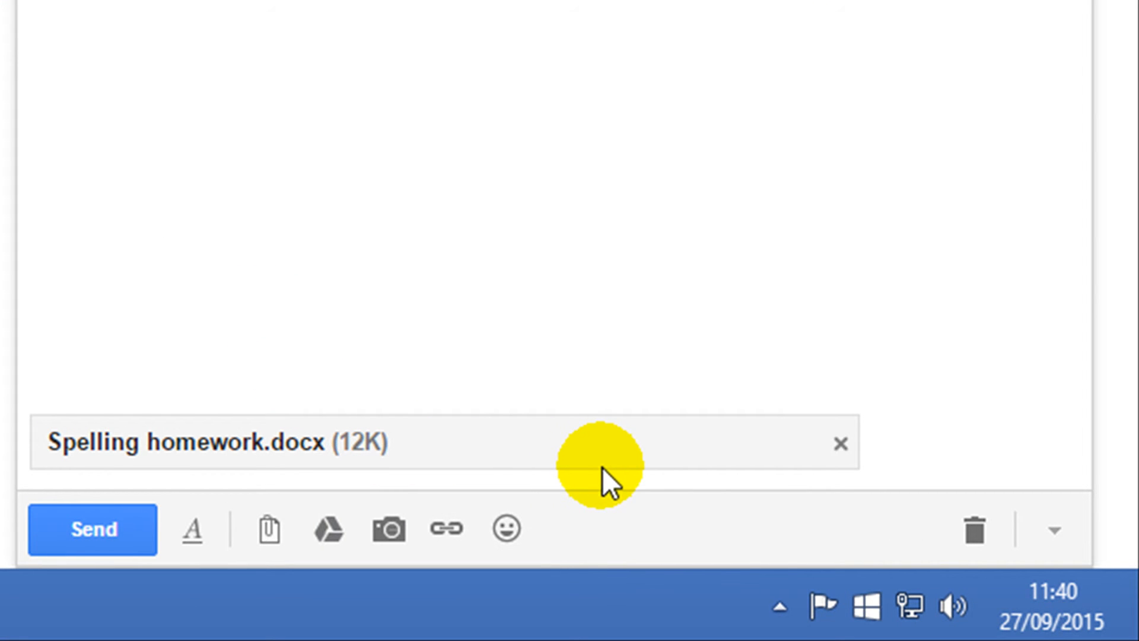
mouse_move(534, 444)
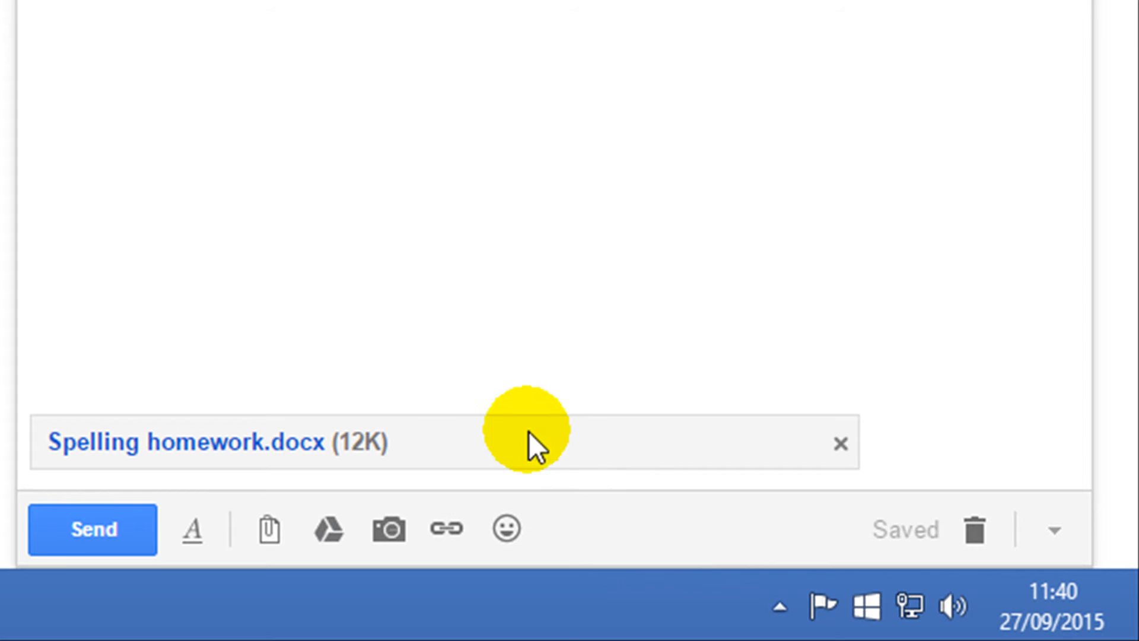
mouse_move(378, 158)
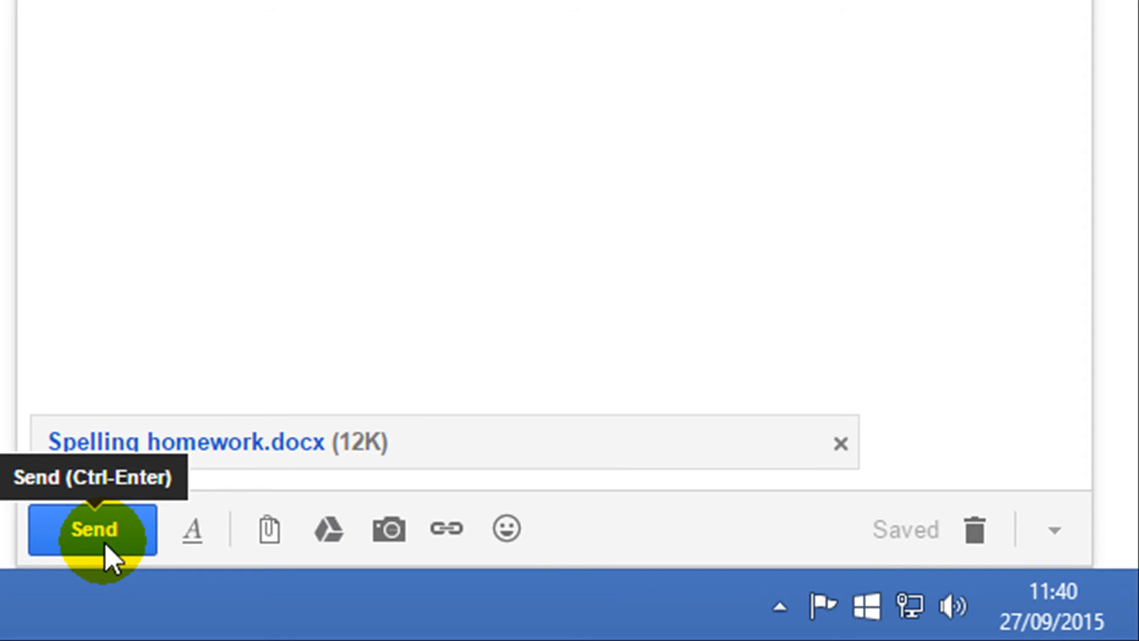
Send the Homework email with its attachment
left_click(93, 528)
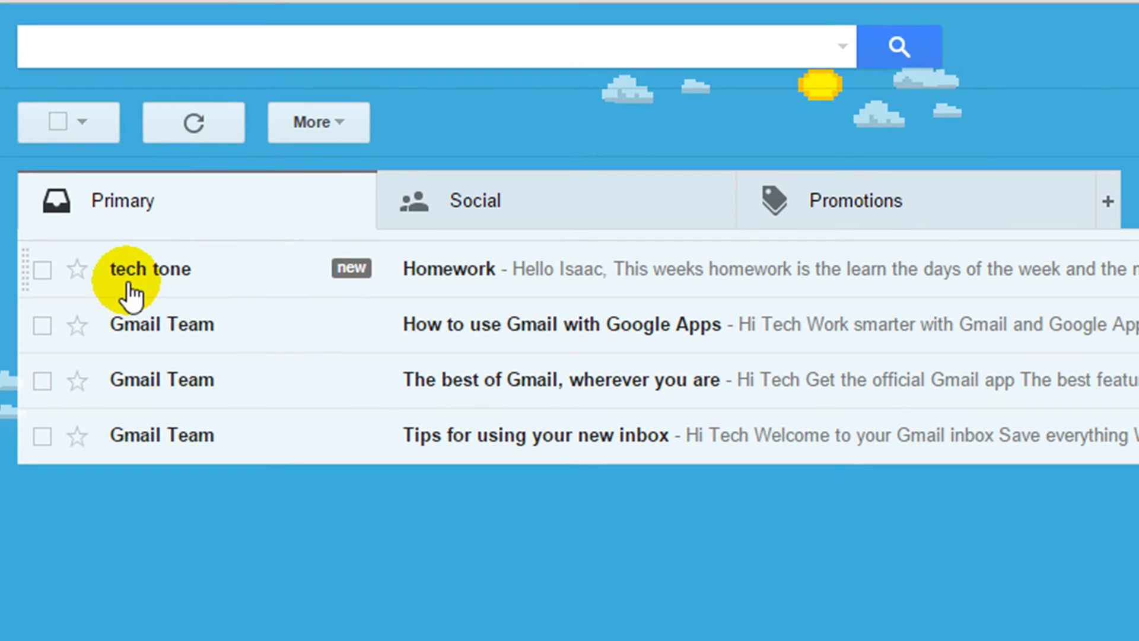
mouse_move(402, 287)
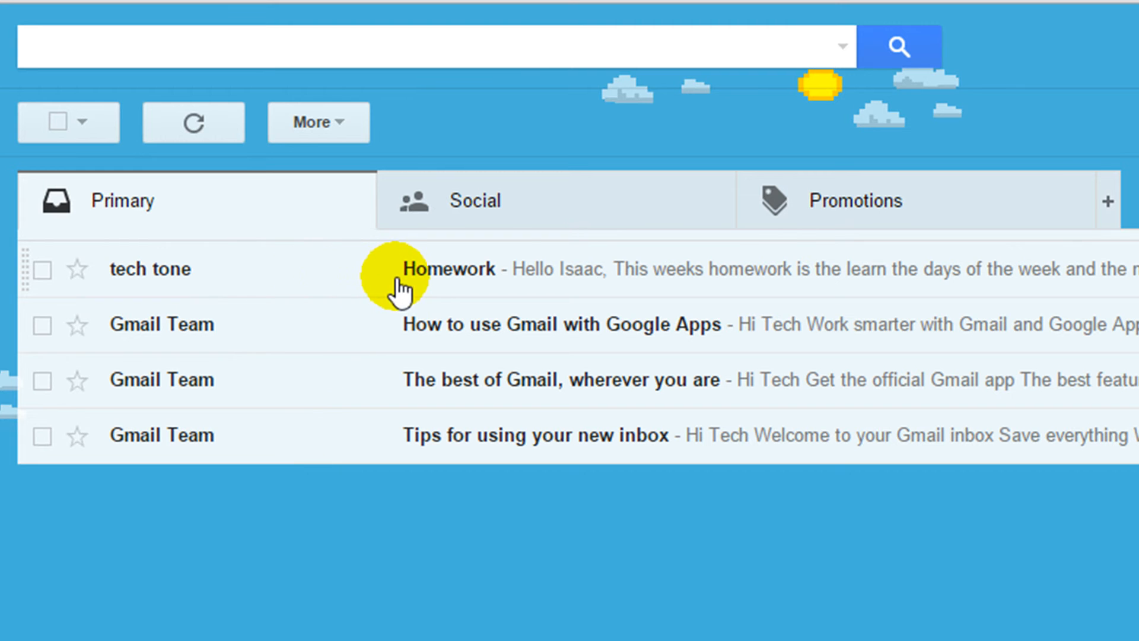
mouse_move(473, 290)
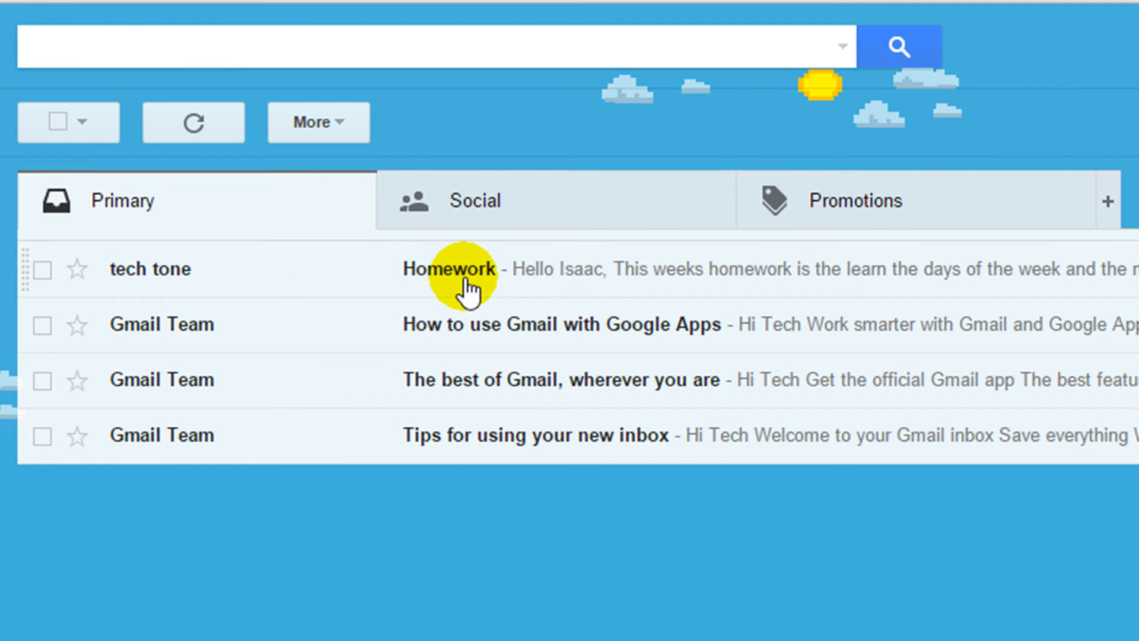
mouse_move(943, 283)
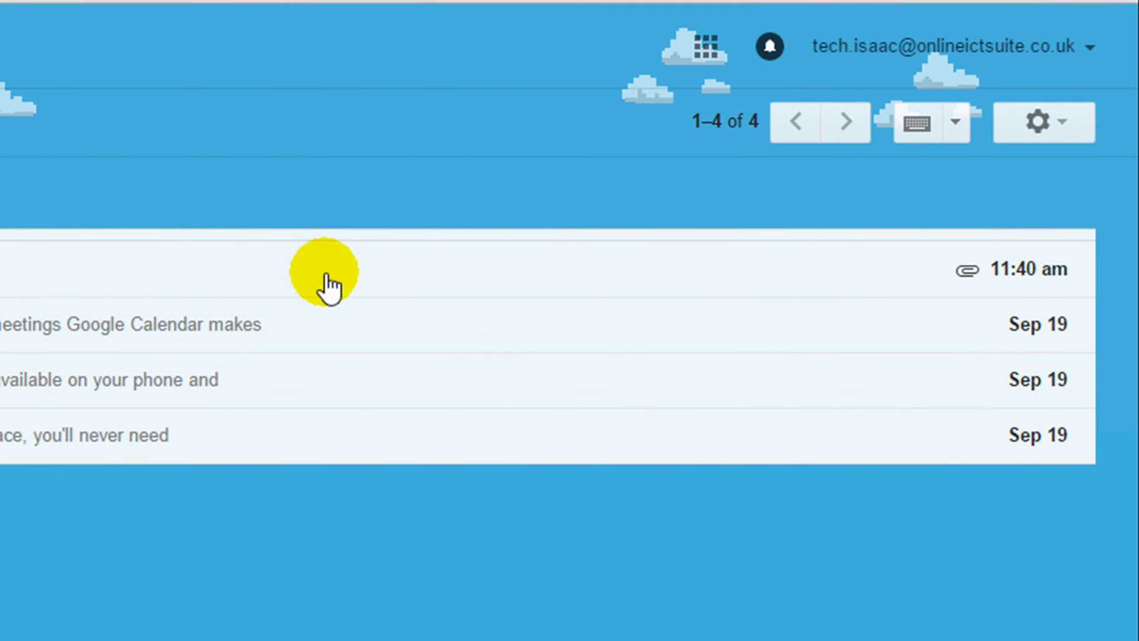
mouse_move(970, 291)
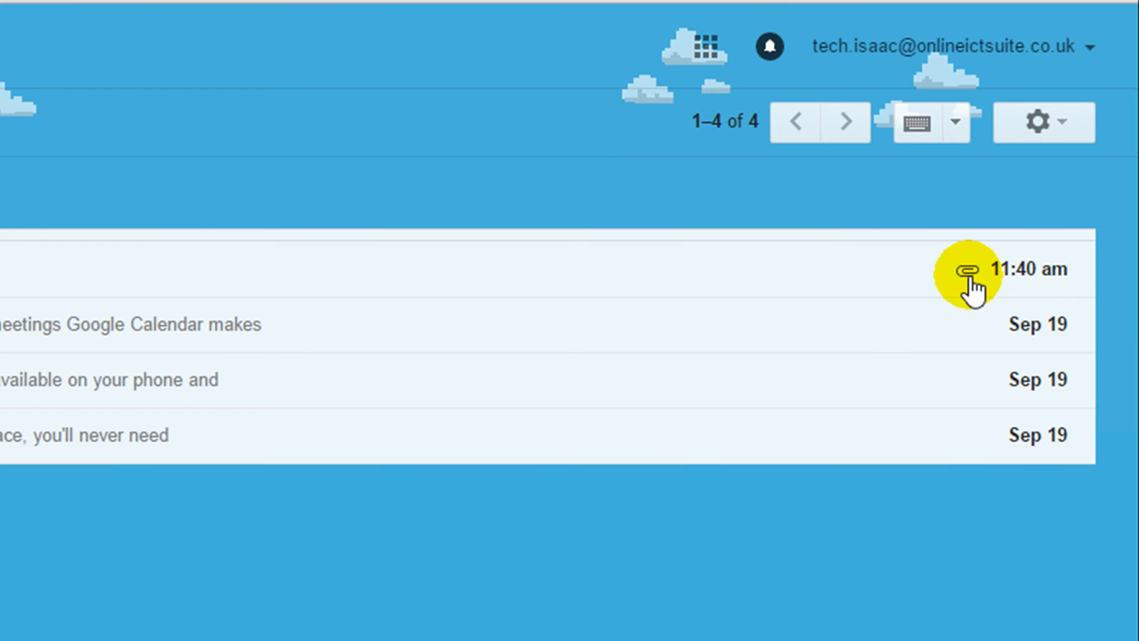
mouse_move(968, 269)
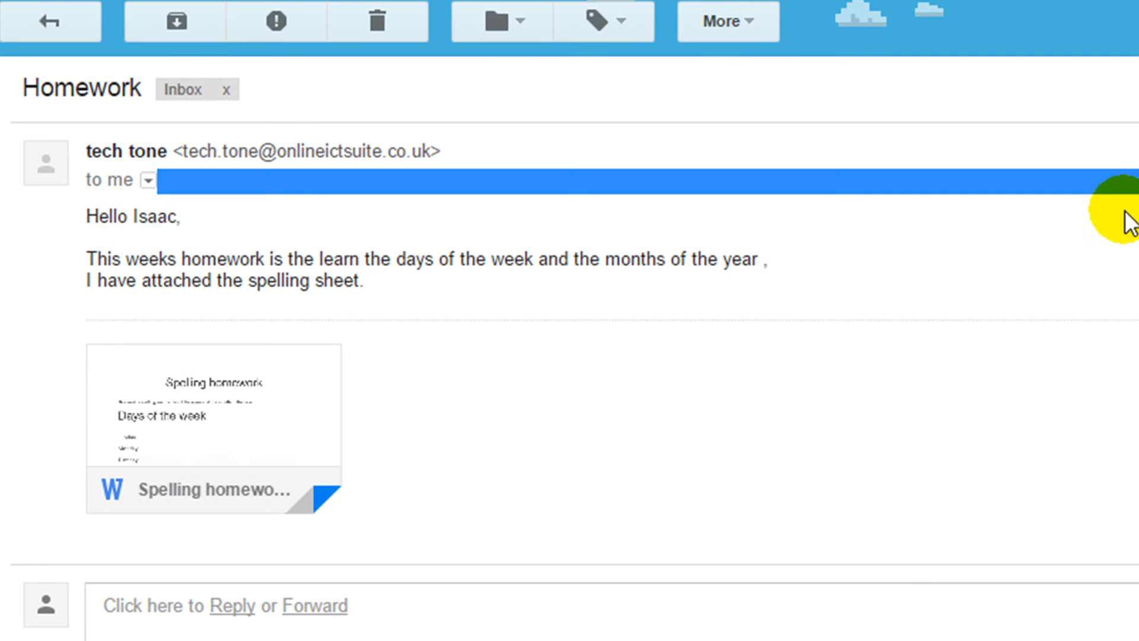
mouse_move(250, 221)
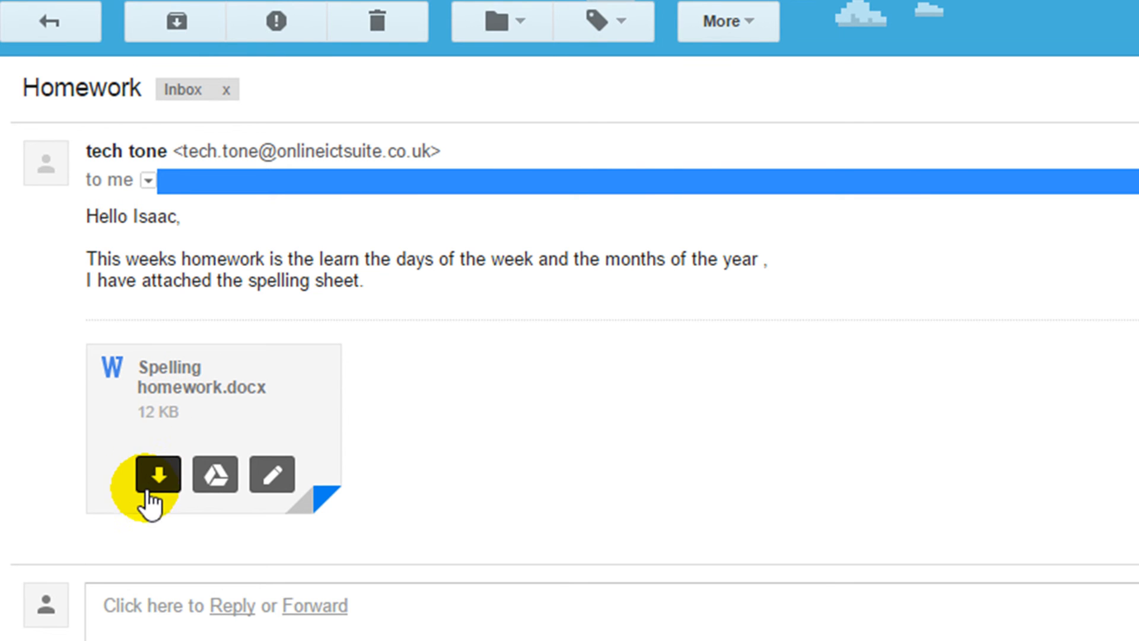
mouse_move(157, 475)
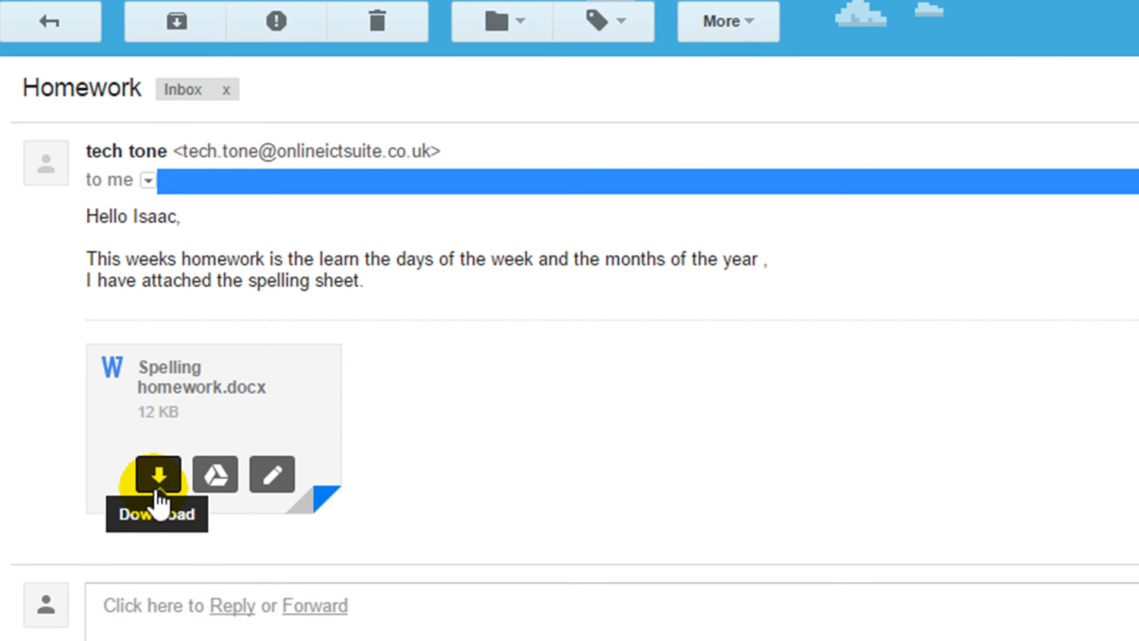
mouse_move(215, 475)
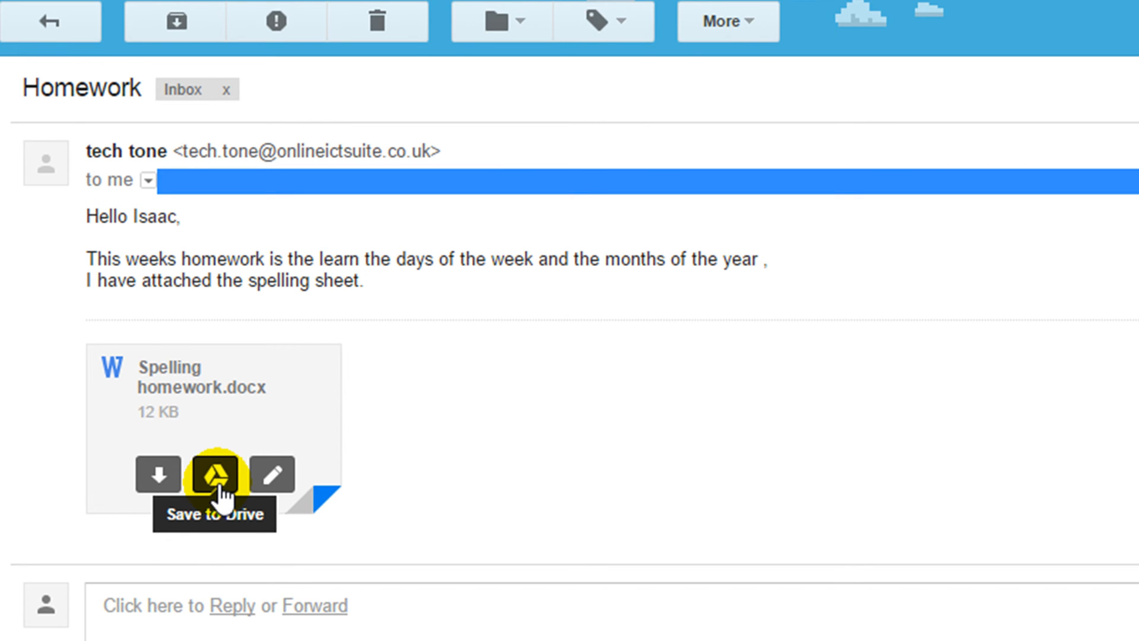
mouse_move(274, 475)
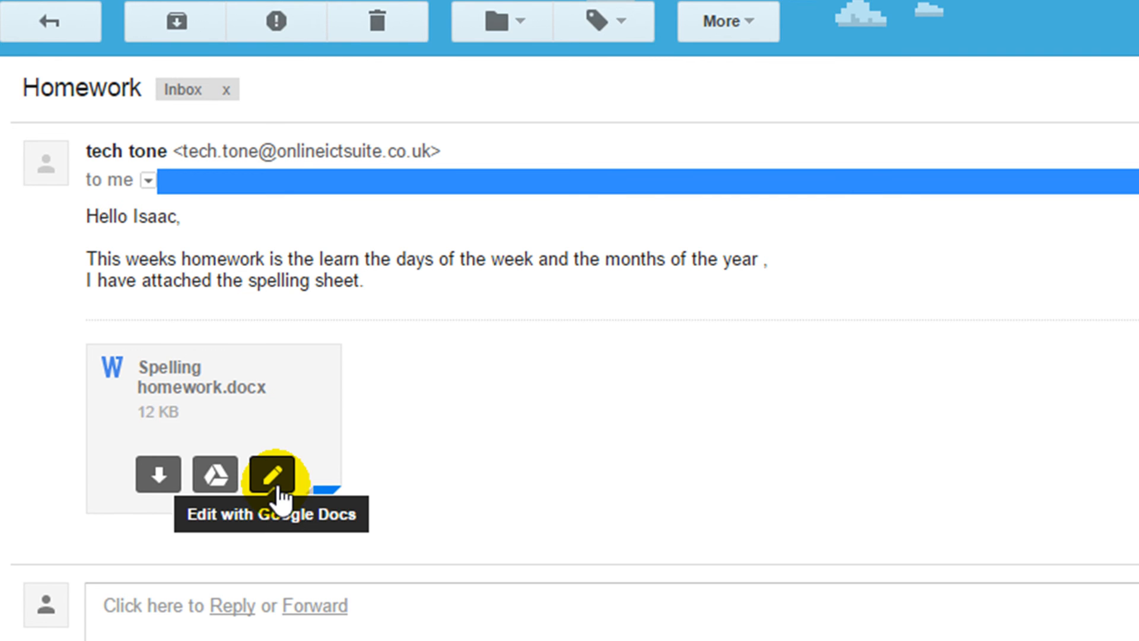
mouse_move(158, 476)
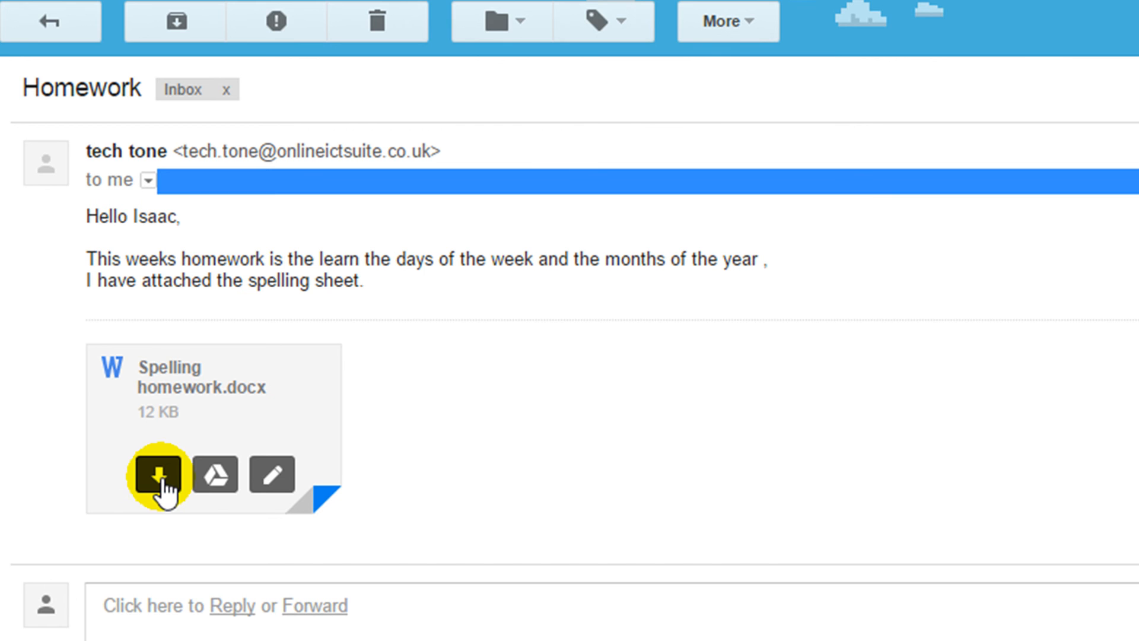
Reveal the download option for the 12 KB Spelling homework.docx attachment in the received email
left_click(156, 475)
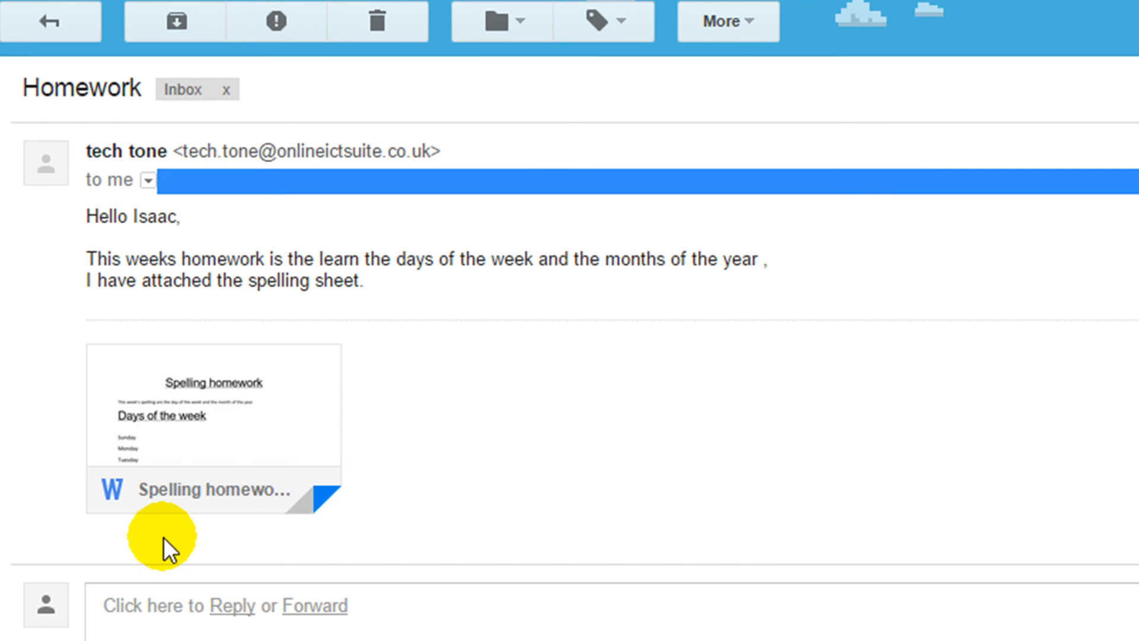